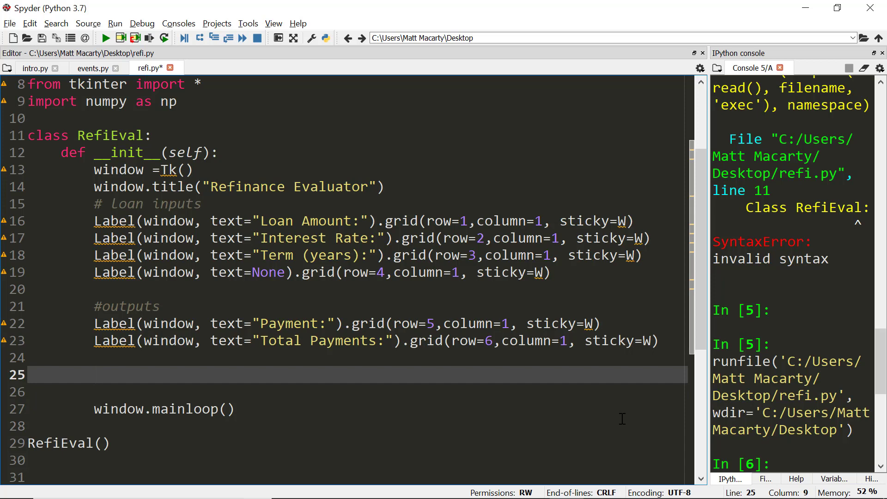
Define self.pv = StringVar() and open a blank line above it for the input comment
{"action": "type", "text": "self"}
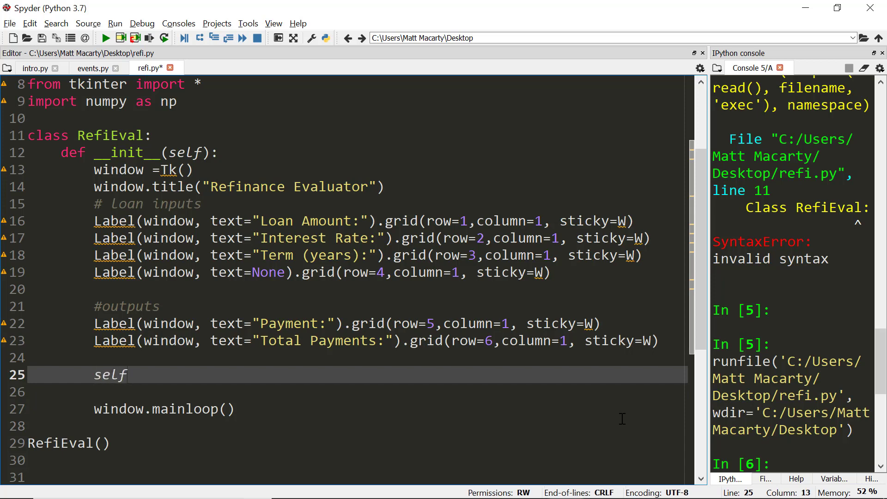
{"action": "type", "text": "."}
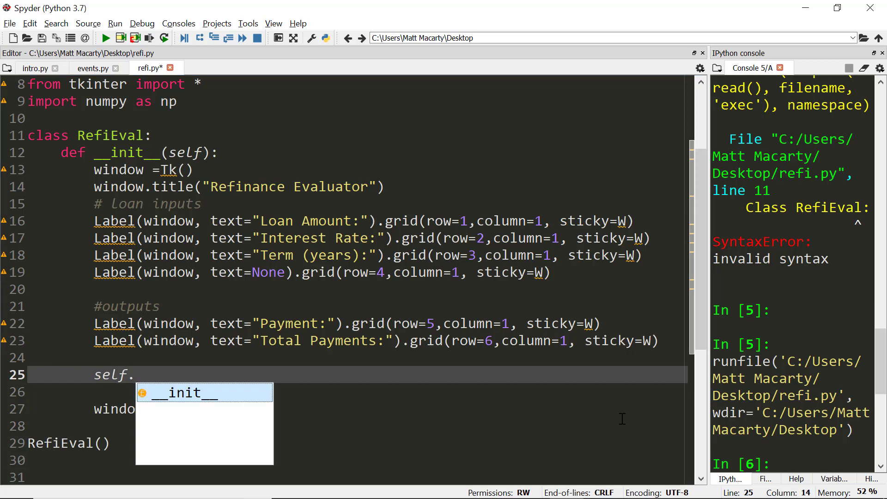
{"action": "type", "text": "pv ="}
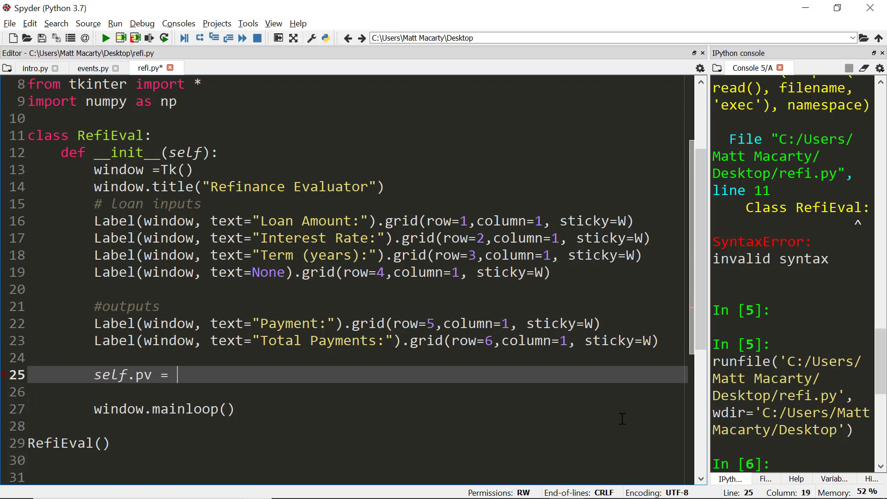
{"action": "type", "text": "String"}
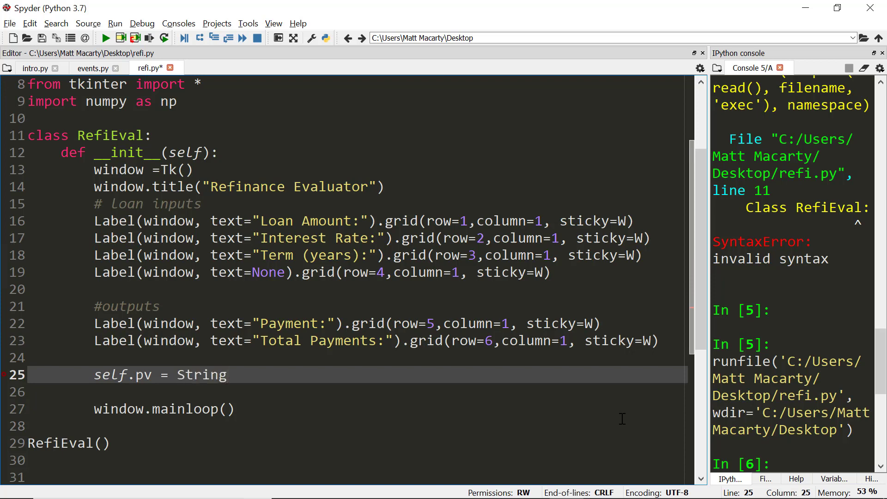
{"action": "type", "text": "Var()"}
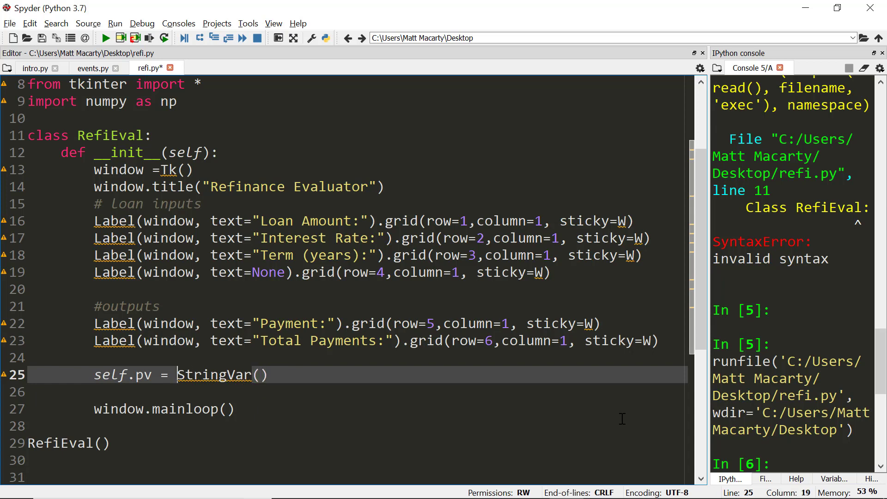
{"action": "left_click", "coordinate": [94, 374]}
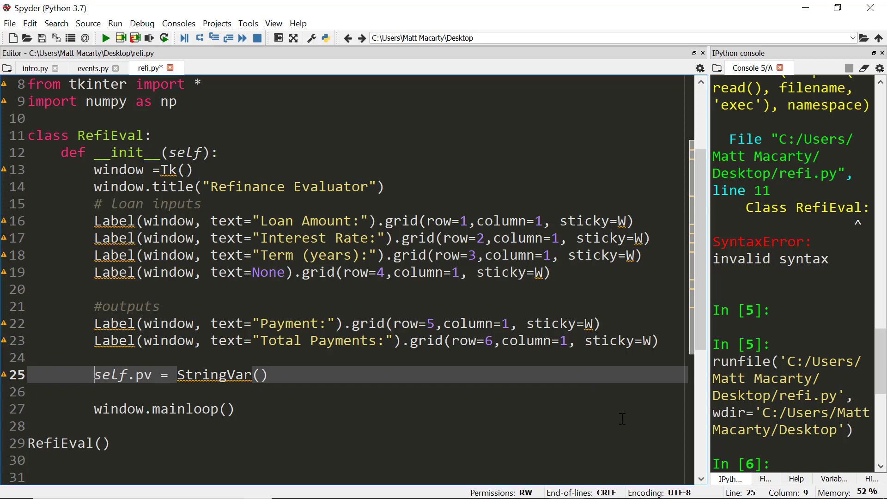
{"action": "key", "text": "enter"}
{"action": "type", "text": "# variable to store input"}
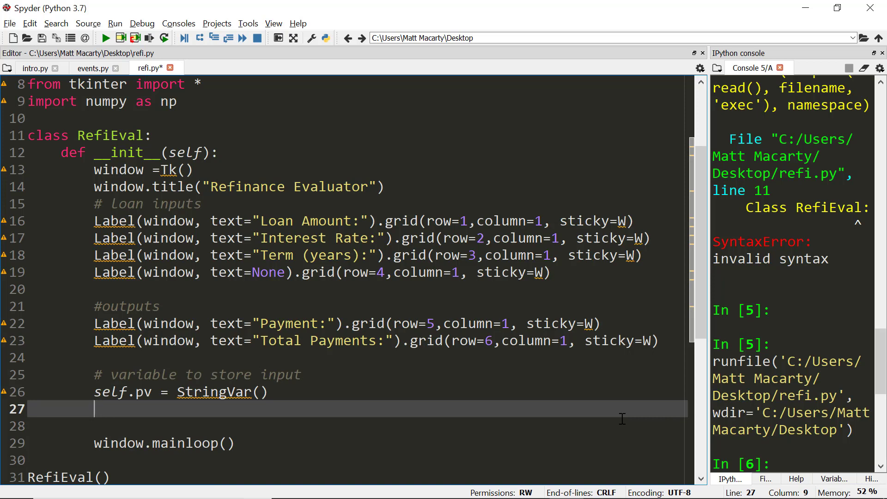
Define self.interest_rate and self.term as StringVar() on their own lines
{"action": "type", "text": "self.inter"}
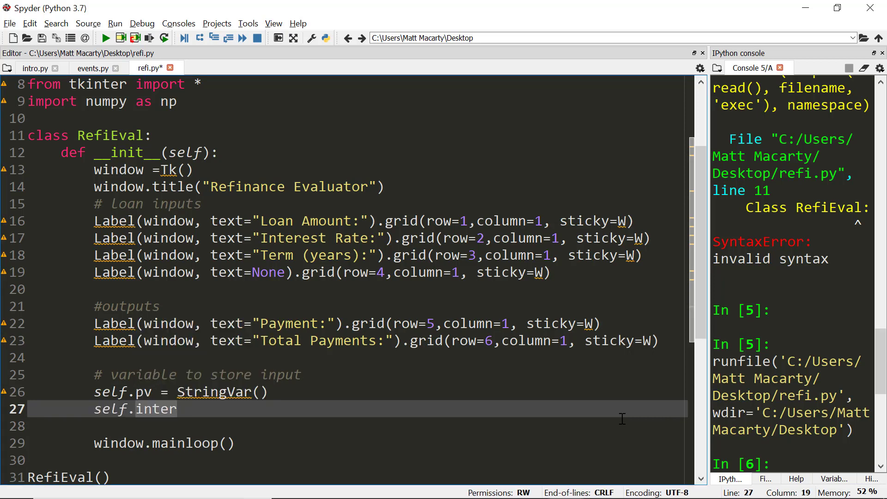
{"action": "type", "text": "est_rate = StringVar"}
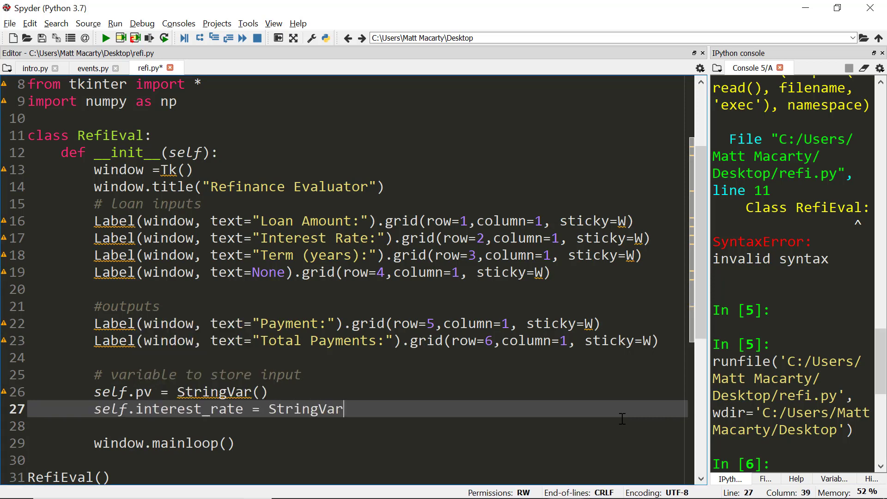
{"action": "type", "text": "()"}
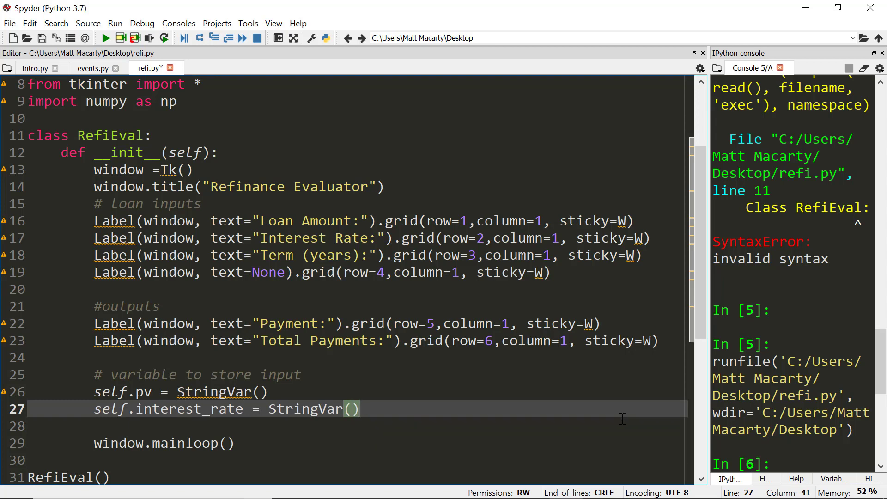
{"action": "key", "text": "enter"}
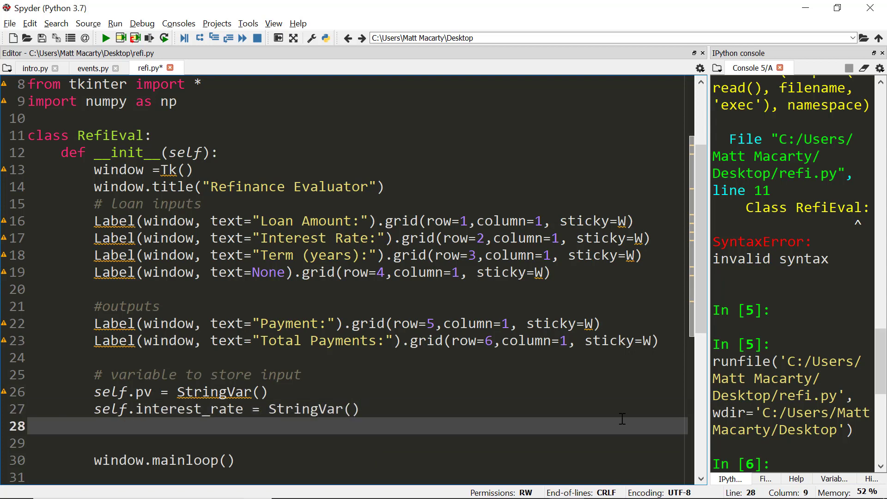
{"action": "type", "text": "self.term"}
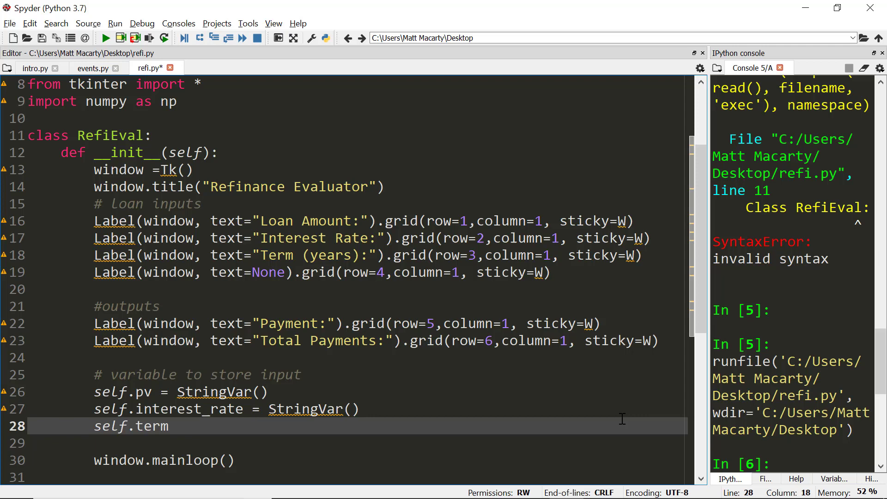
{"action": "type", "text": "= StringVar()"}
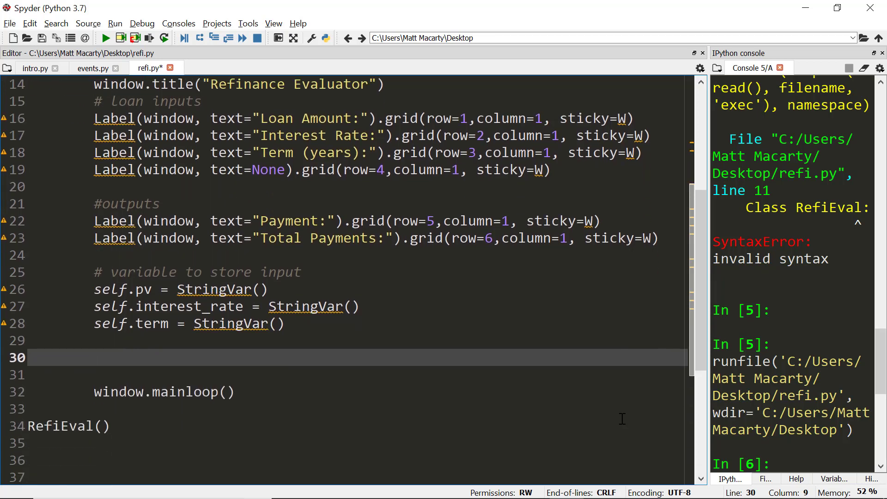
Define the payment output variables self.pmt and self.total as StringVar()
{"action": "type", "text": "self"}
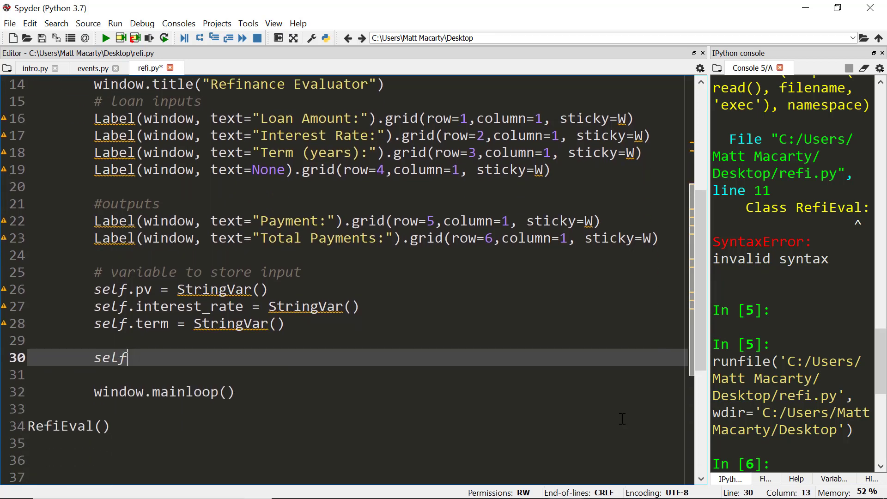
{"action": "type", "text": ".pmt =String"}
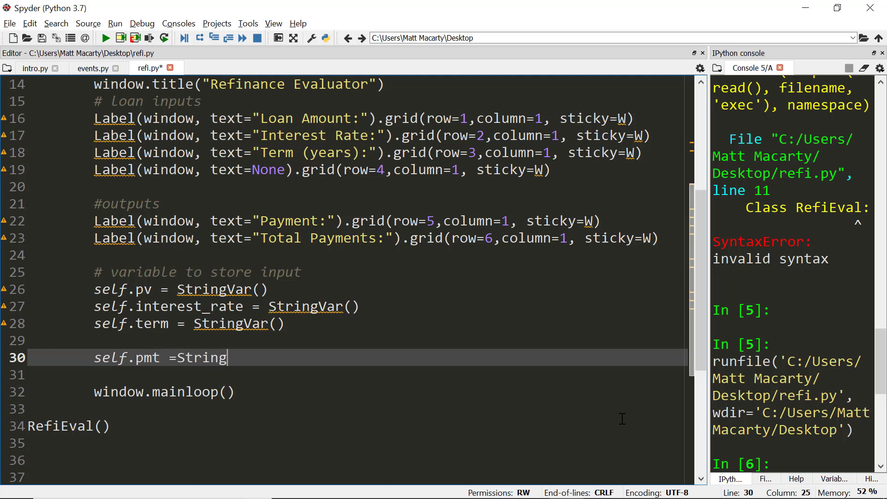
{"action": "type", "text": "Var()"}
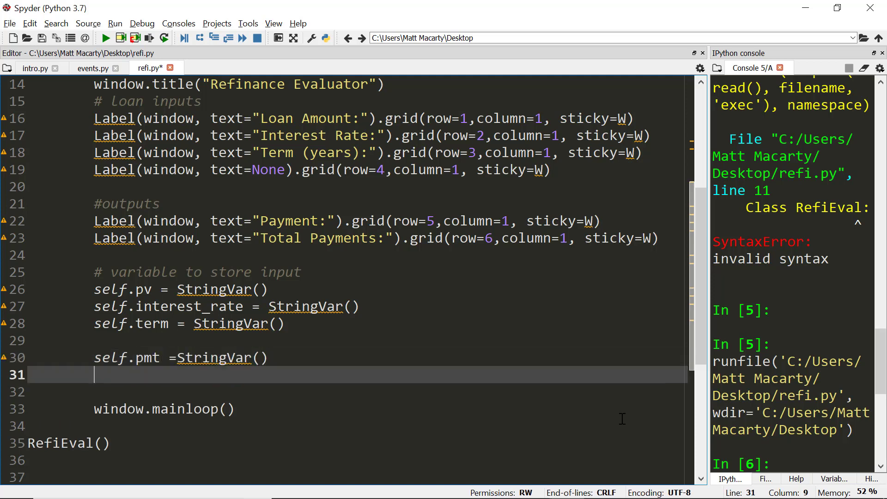
{"action": "type", "text": "self.total"}
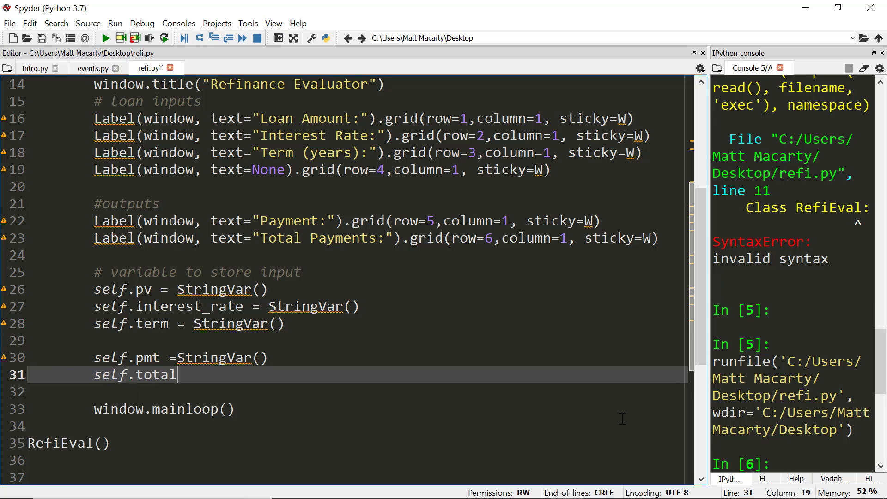
{"action": "type", "text": "= StringVar()"}
{"action": "type", "text": "# variables for pmt ouput"}
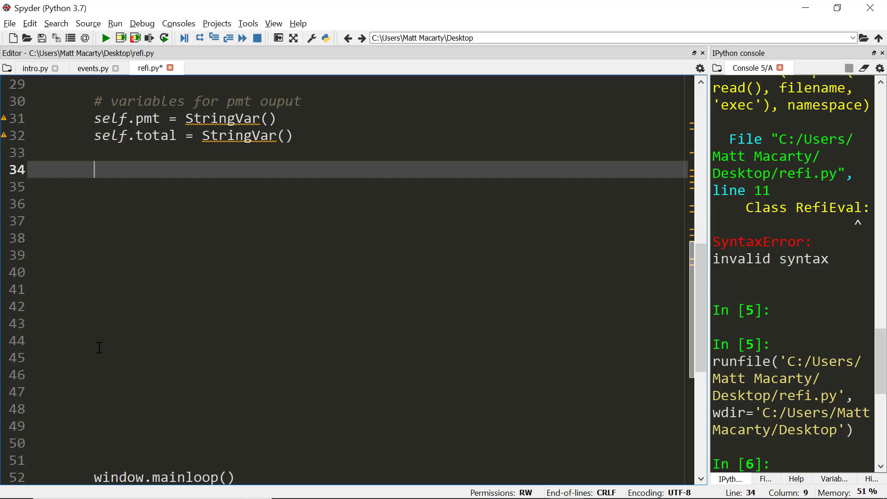
Write a right-justified Entry(window, textvariable=self.pv) call
{"action": "type", "text": "Entry"}
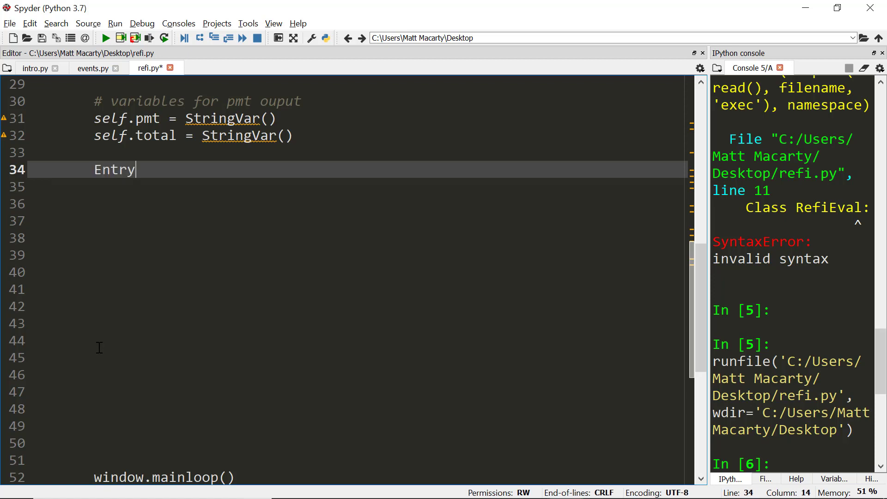
{"action": "type", "text": "(window,"}
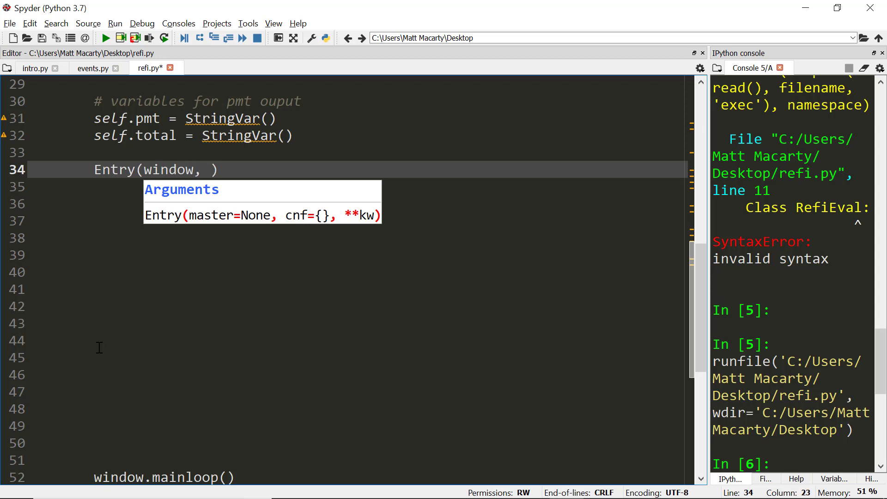
{"action": "type", "text": "text"}
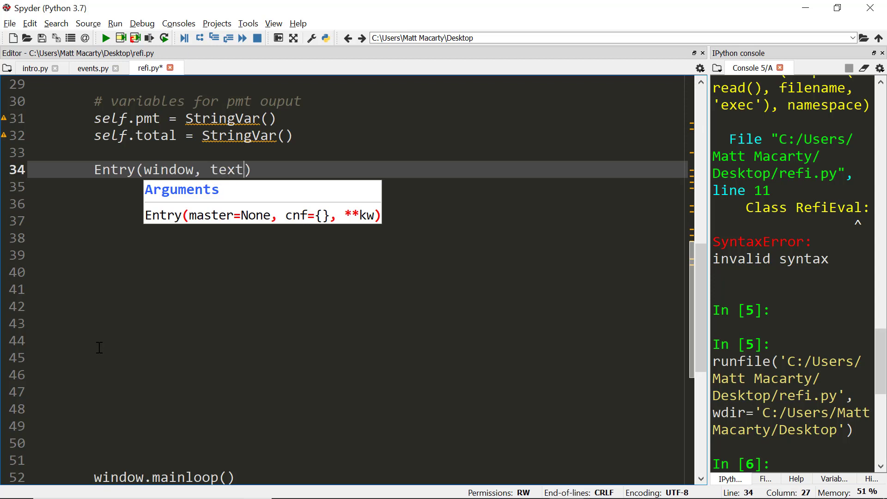
{"action": "type", "text": "varib"}
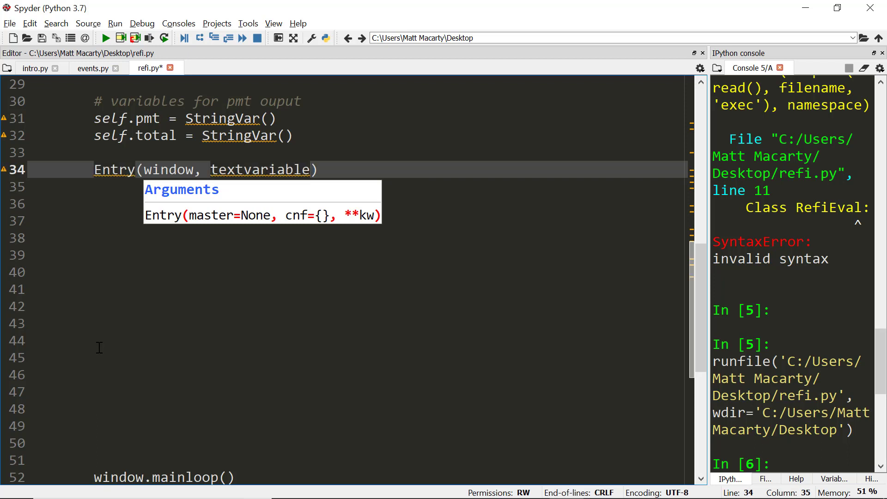
{"action": "type", "text": "="}
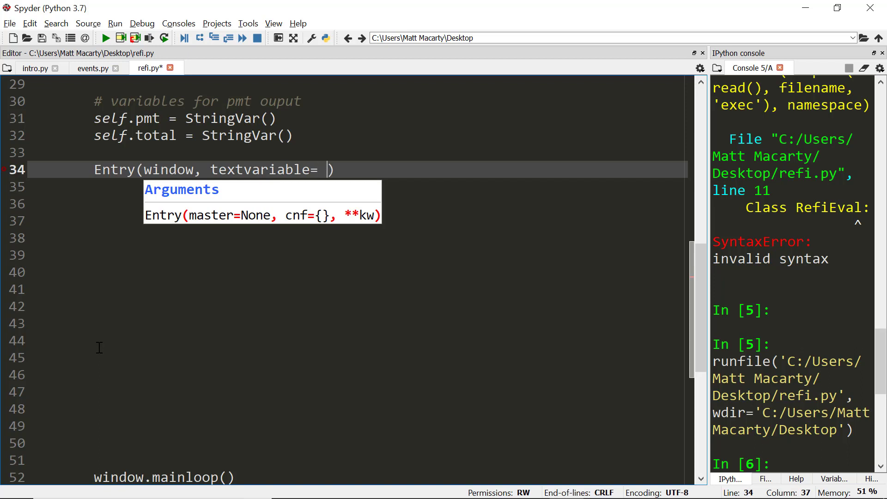
{"action": "type", "text": "self.pv"}
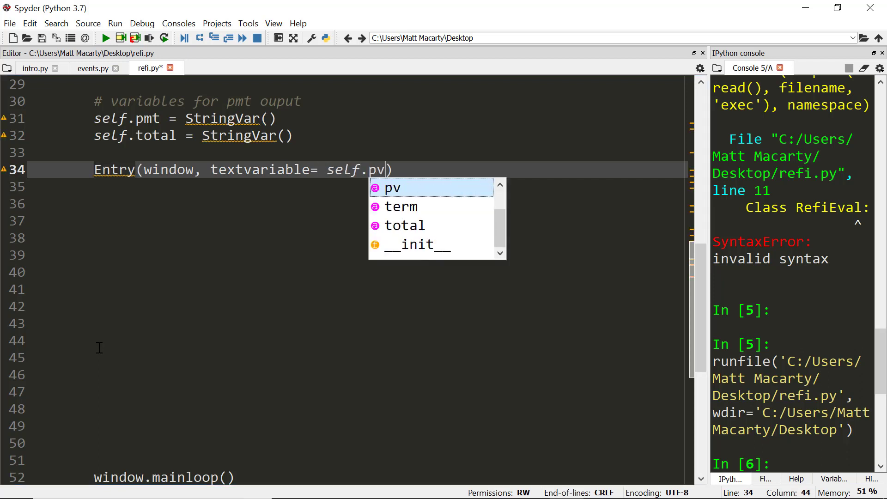
{"action": "type", "text": ","}
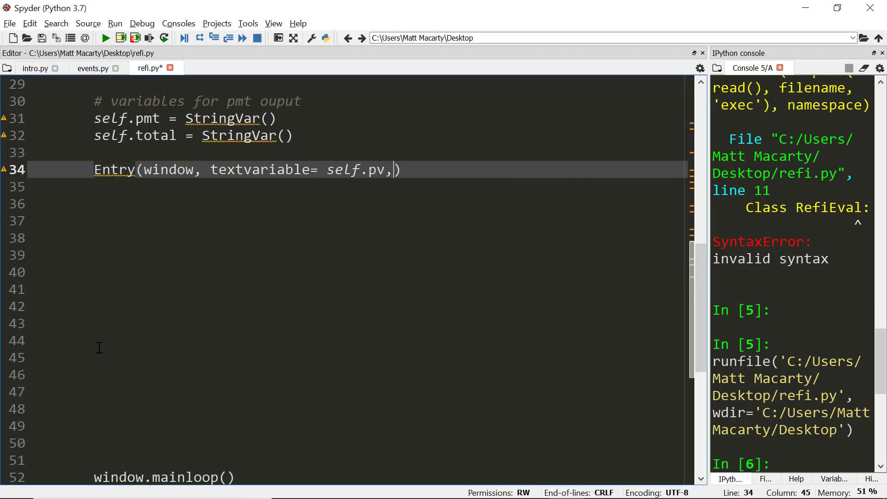
{"action": "key", "text": "enter"}
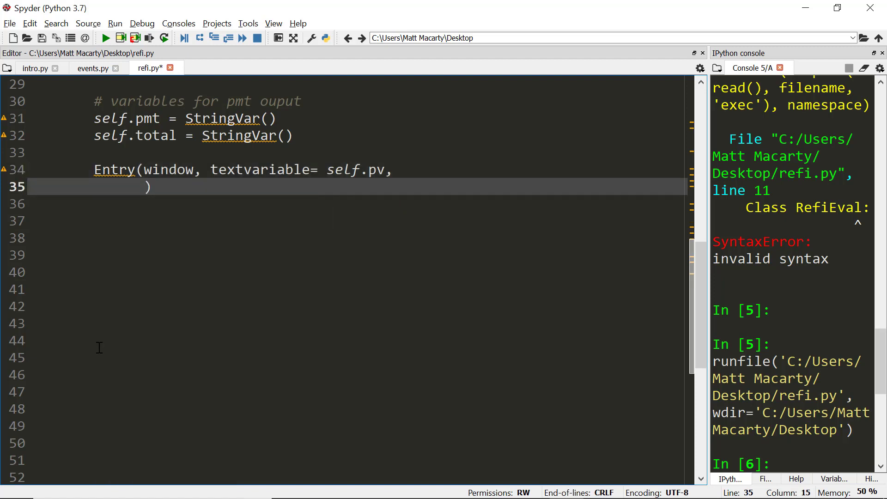
{"action": "type", "text": "justify=RIGHT"}
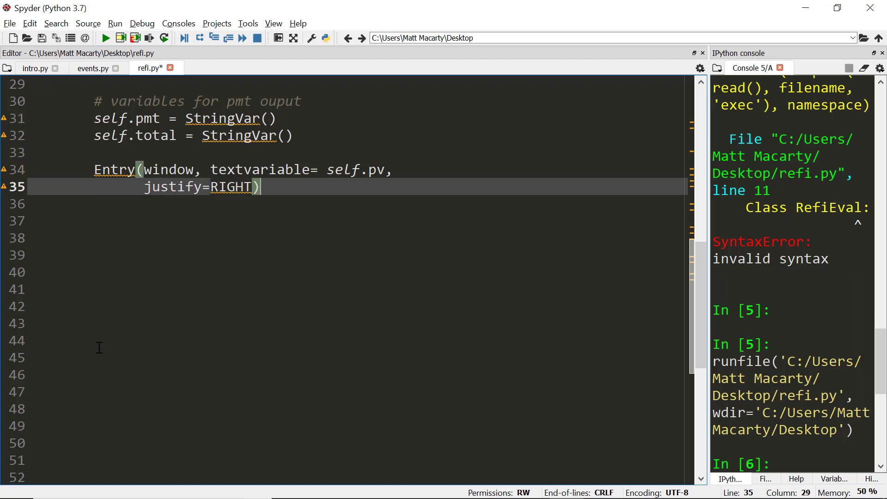
Grid the pv entry at row=1, column=2, padx=(0,5) and select its lines for copying
{"action": "type", "text": ". gri"}
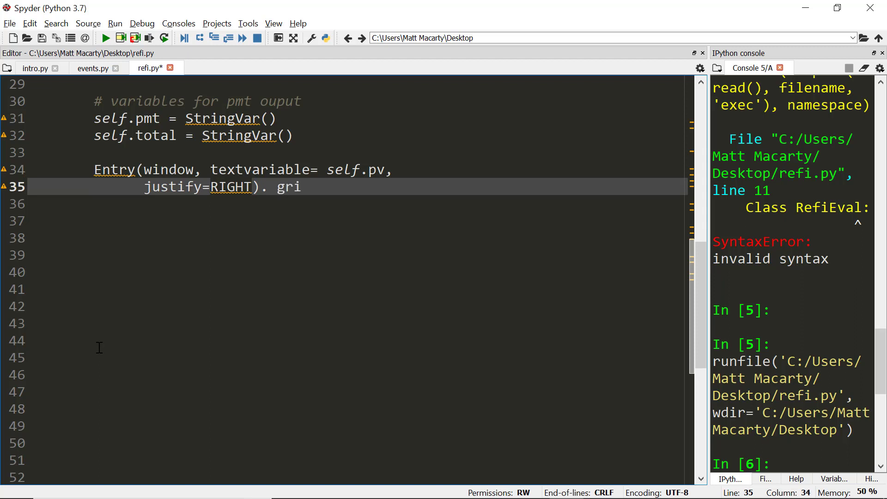
{"action": "type", "text": "d()"}
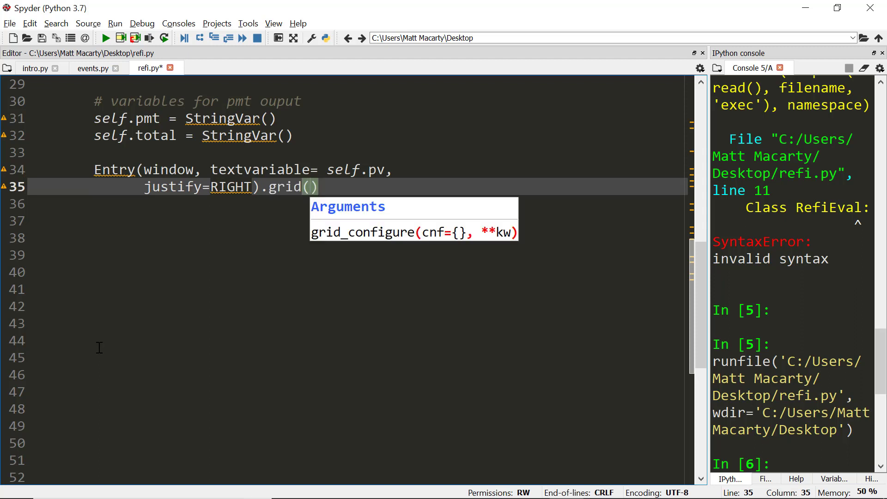
{"action": "type", "text": "row=1, column="}
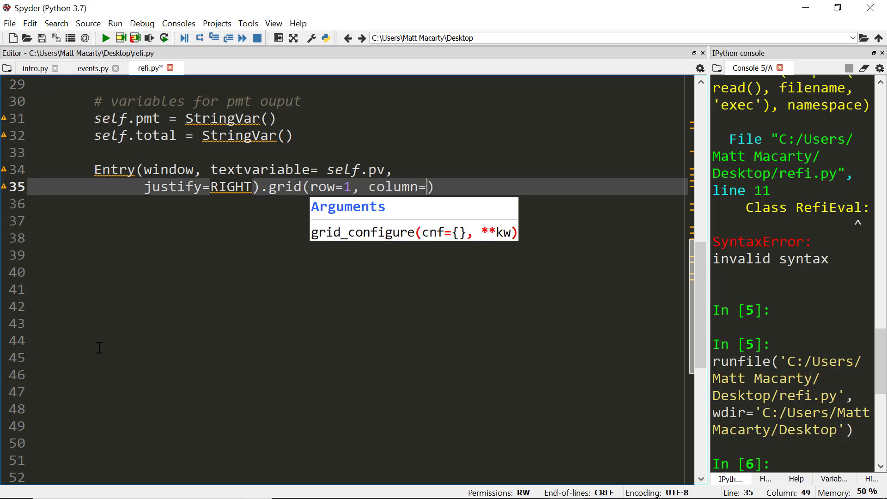
{"action": "type", "text": "2, padx"}
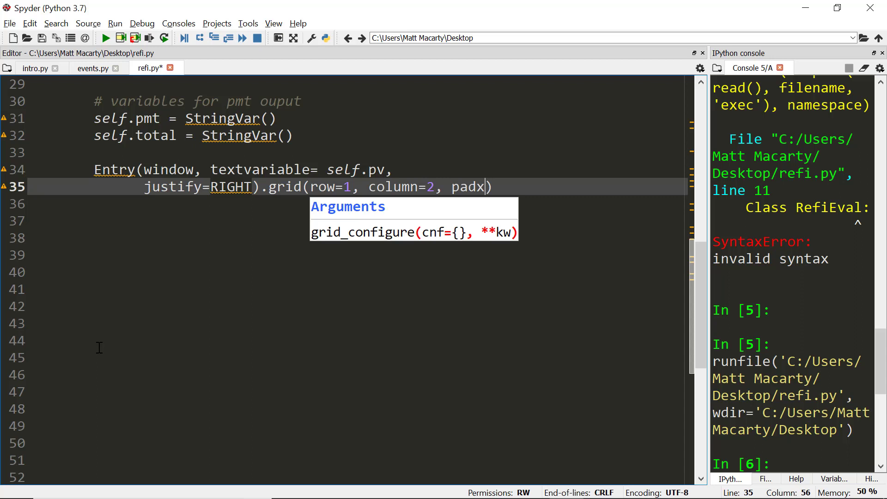
{"action": "type", "text": "= (0,5)"}
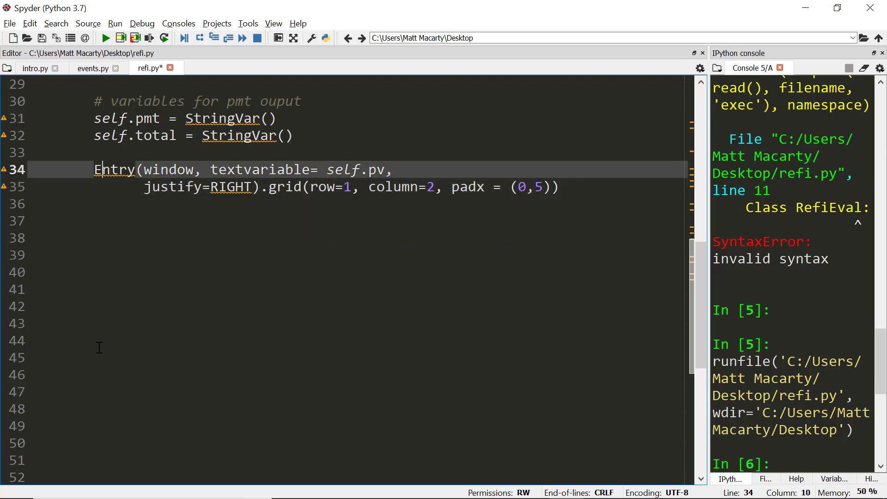
{"action": "left_click_drag", "start_coordinate": [95, 169], "coordinate": [35, 203]}
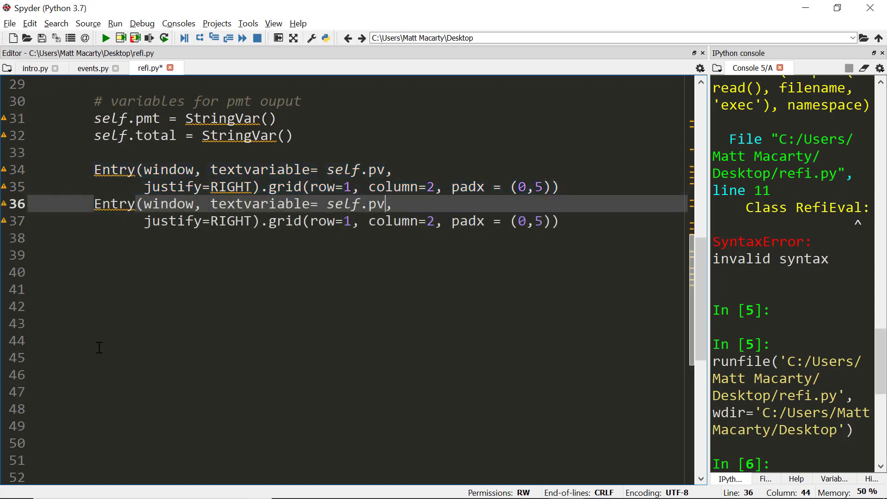
Add copied Entry boxes for self.interest_rate at row 2 and self.term at row 3
{"action": "type", "text": "interest_rate,"}
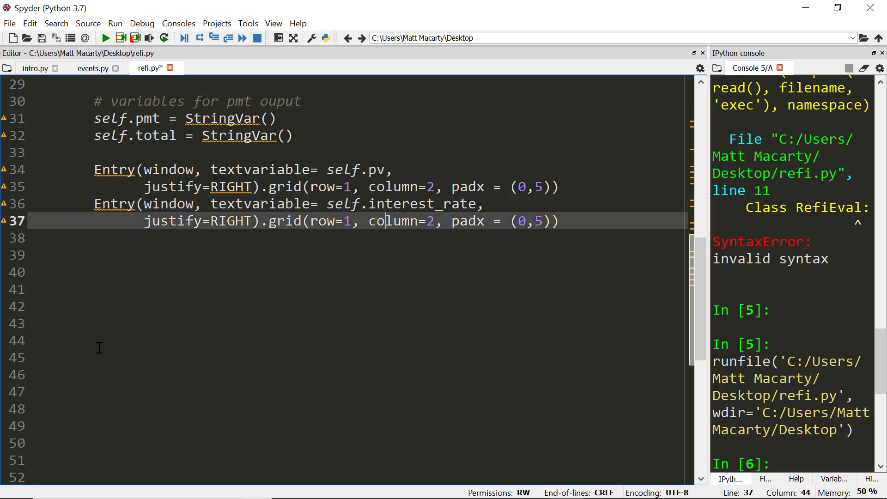
{"action": "type", "text": "2"}
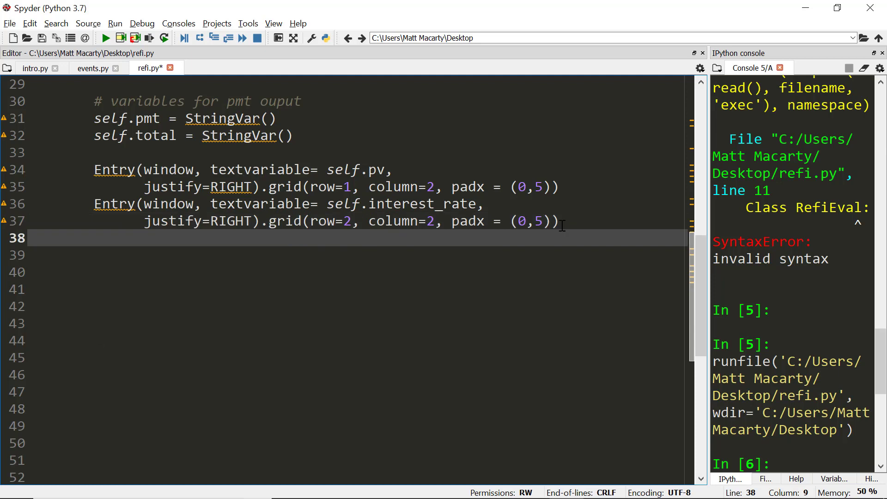
{"action": "type", "text": "Entry(window, textvariable= self.pv,"}
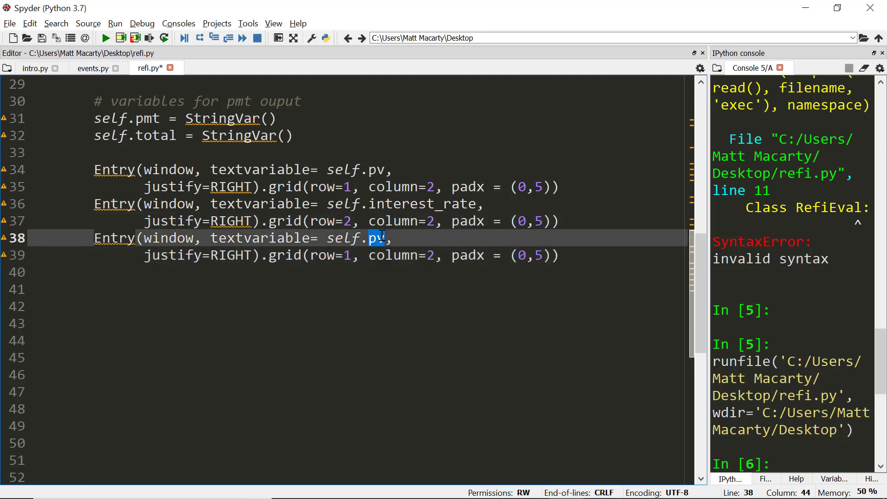
{"action": "type", "text": "term"}
{"action": "left_click", "coordinate": [357, 255]}
{"action": "type", "text": "3"}
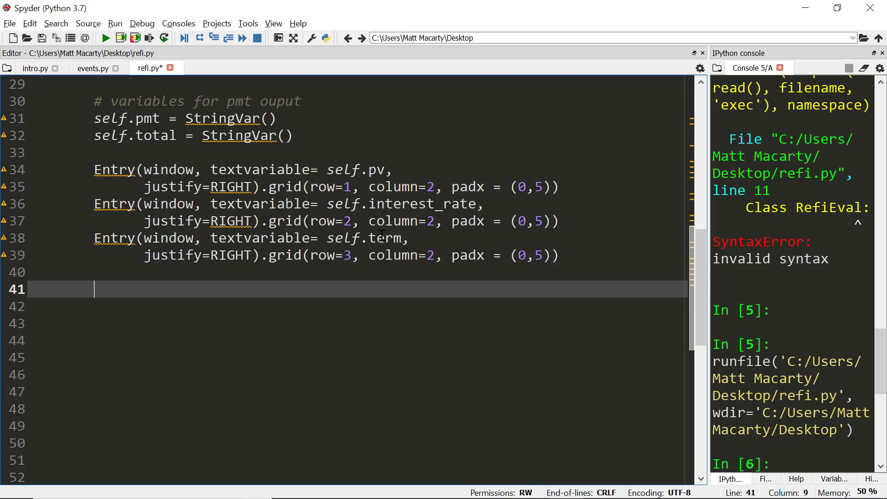
Write a Label for self.pmt with font "Helvetica 12 bold" and justify=RIGHT
{"action": "type", "text": "La"}
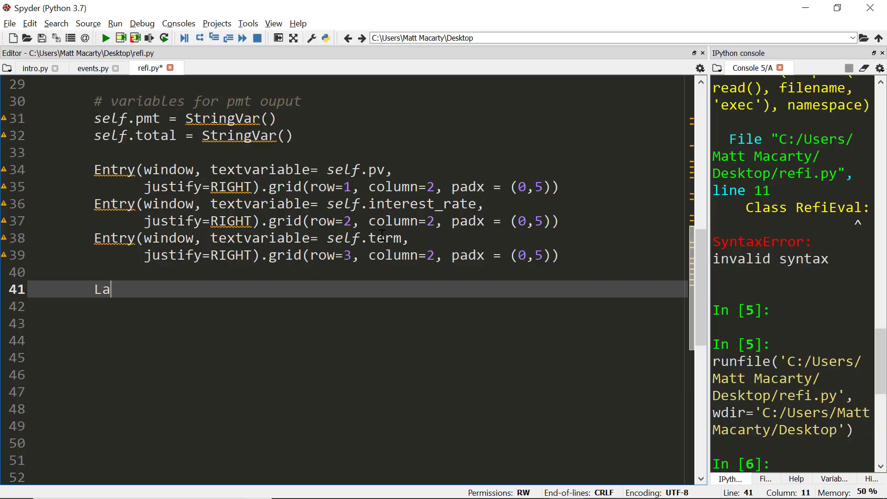
{"action": "type", "text": "bel(window, textvariable="}
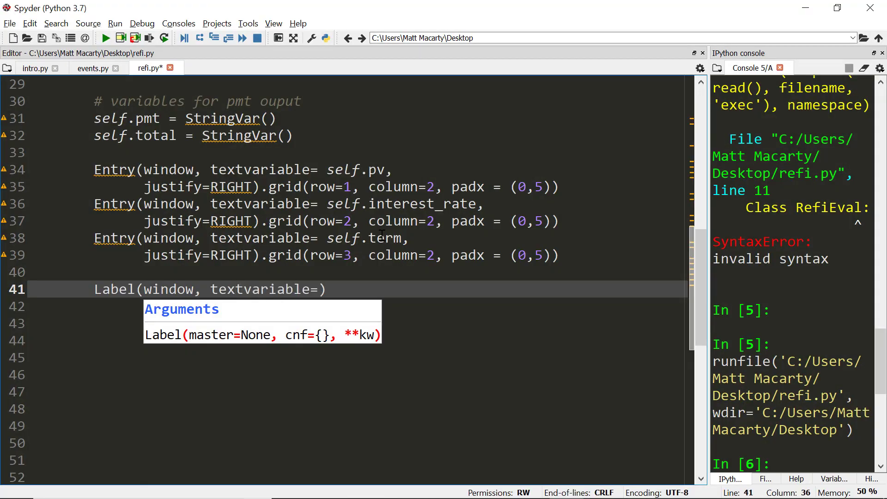
{"action": "type", "text": "self.pmt"}
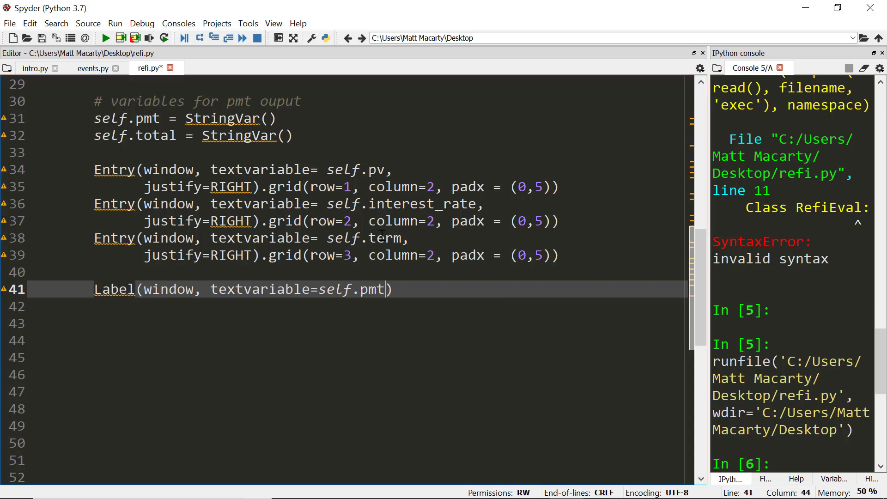
{"action": "type", "text": ","}
{"action": "left_click", "coordinate": [357, 305]}
{"action": "type", "text": "font)"}
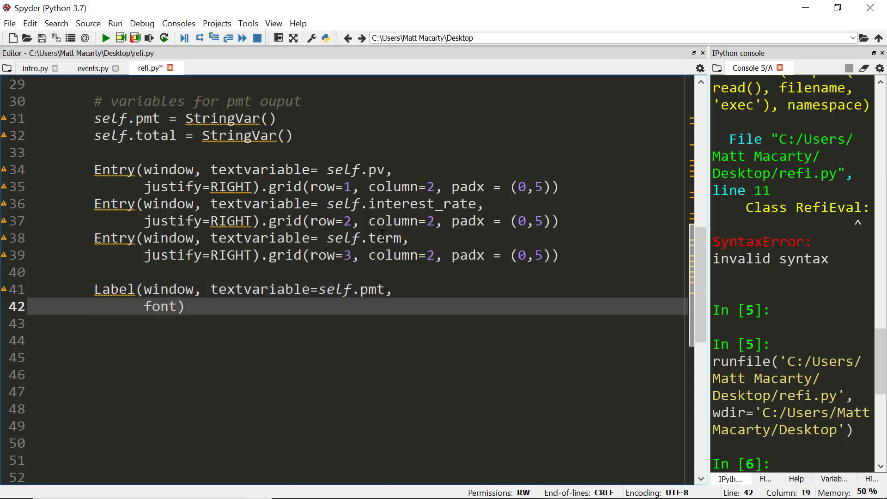
{"action": "type", "text": "="}
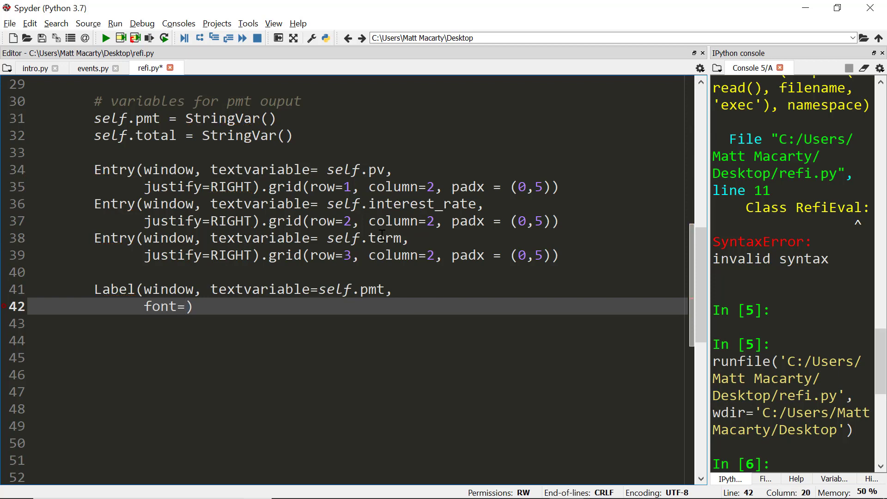
{"action": "type", "text": "\""}
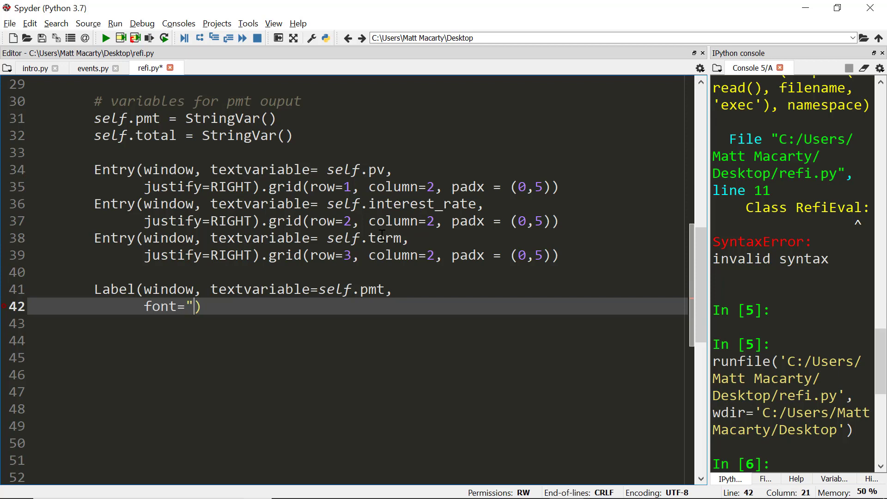
{"action": "type", "text": "Hel"}
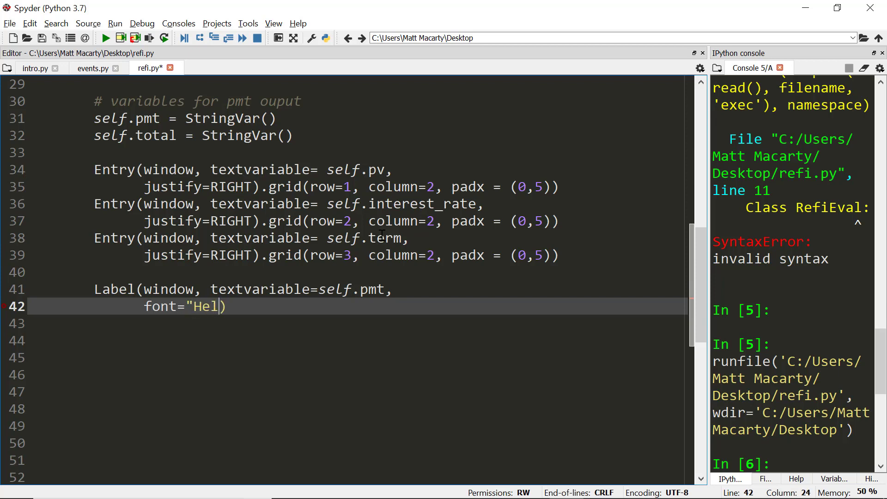
{"action": "type", "text": "vetica 12"}
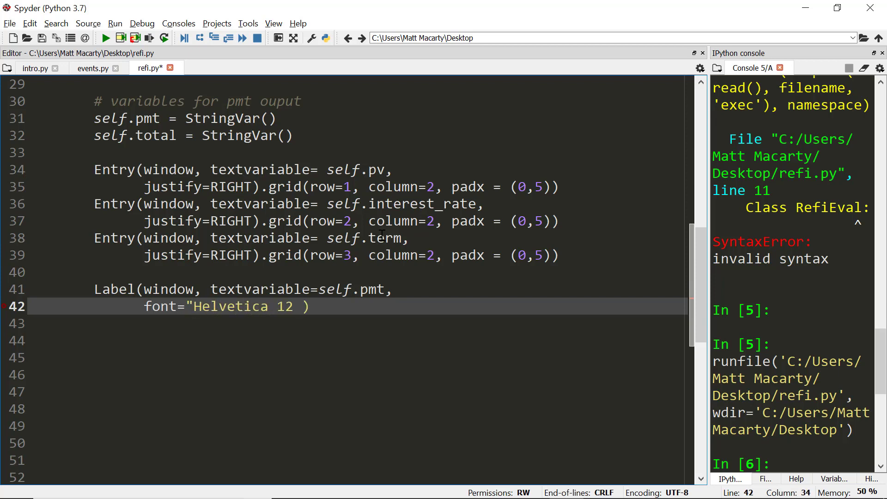
{"action": "type", "text": "bold\","}
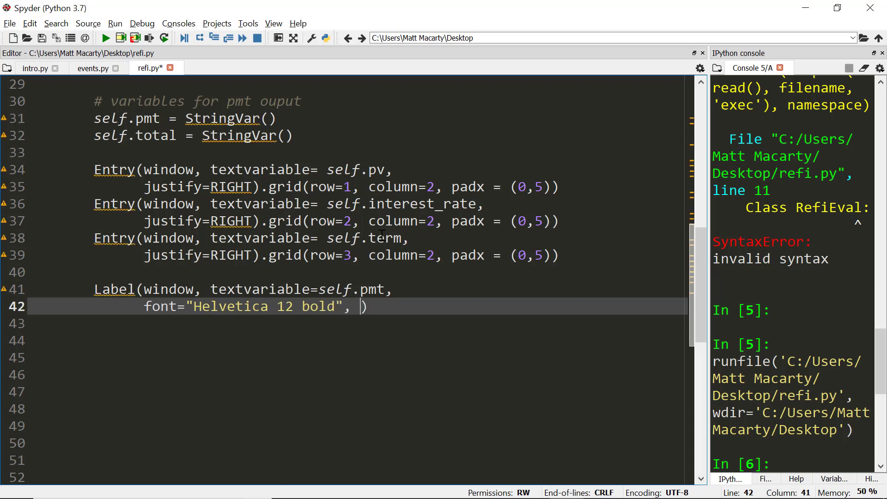
{"action": "type", "text": "justify=RIGHT"}
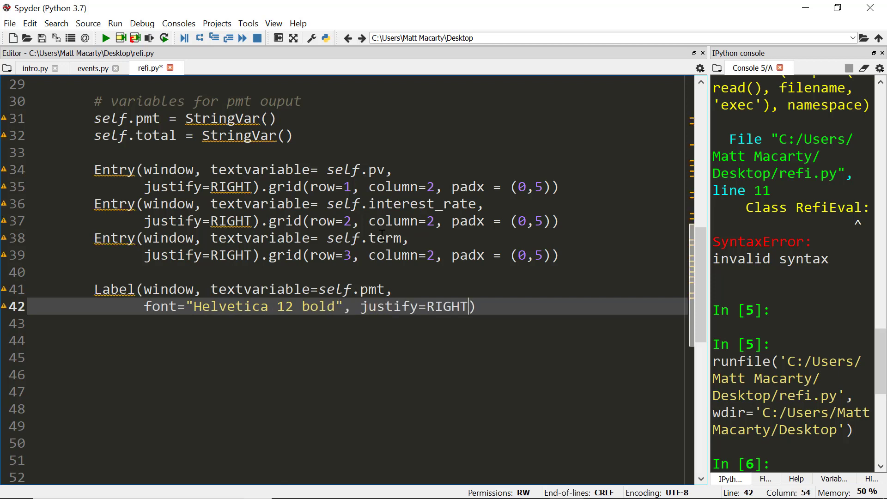
{"action": "type", "text": ")."}
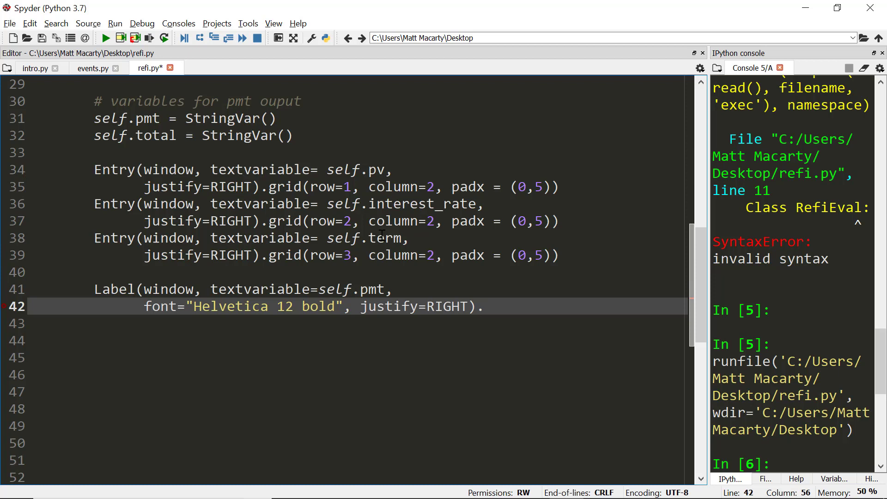
Grid the payment label at row=5, column=2, sticky=E
{"action": "type", "text": ".grid(row"}
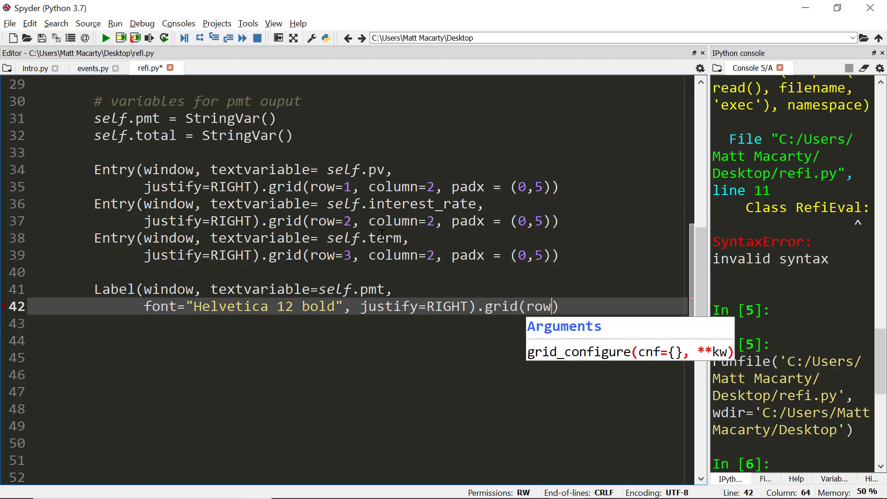
{"action": "type", "text": "=5, column=2"}
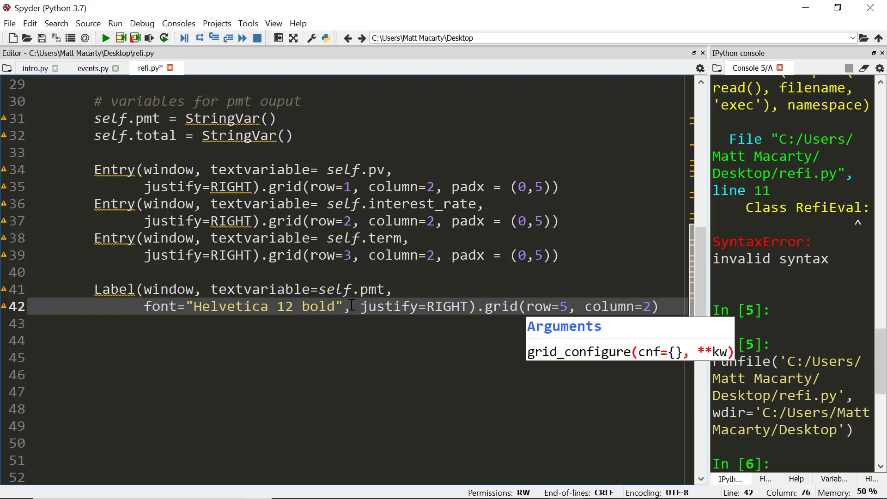
{"action": "key", "text": "enter"}
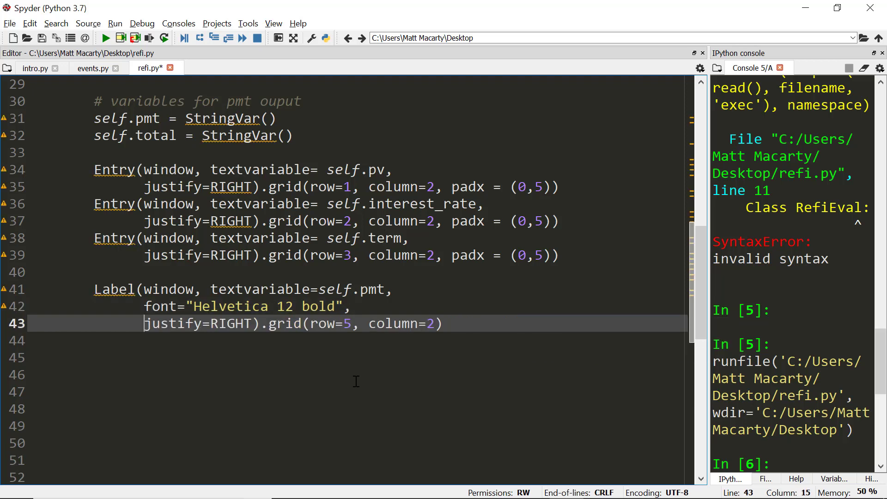
{"action": "double_click", "coordinate": [171, 323]}
{"action": "type", "text": ", "}
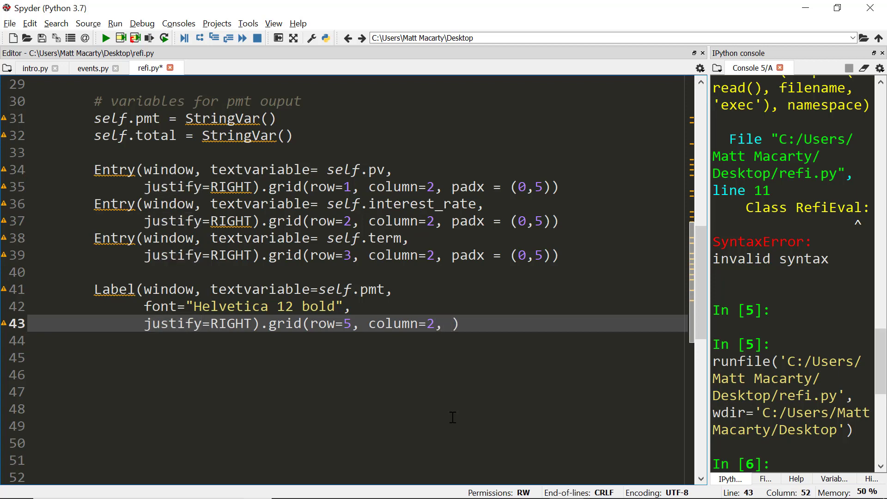
{"action": "type", "text": "sticky ="}
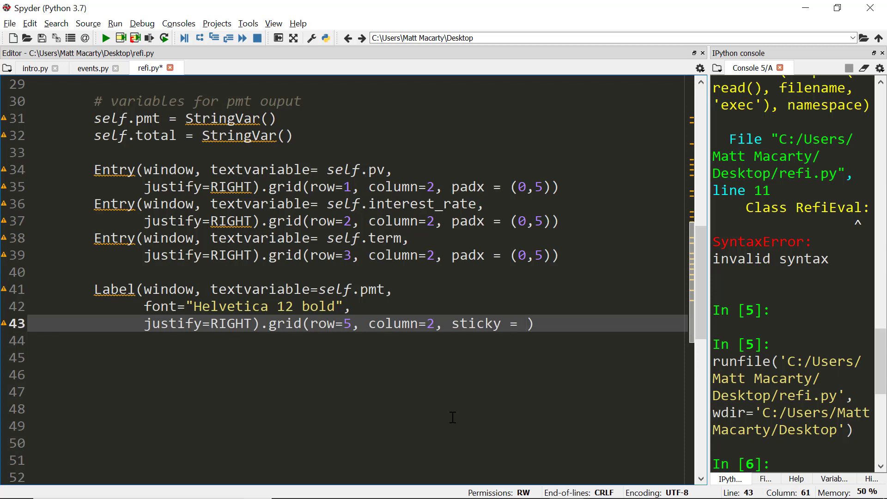
{"action": "type", "text": "E"}
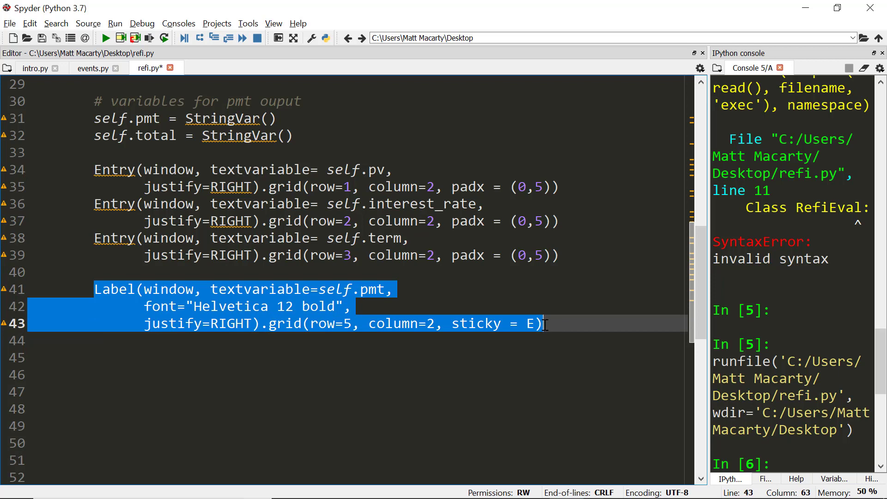
Add the matching self.total label in row 6 and run refi.py to show the Refinance window
{"action": "left_click", "coordinate": [543, 323]}
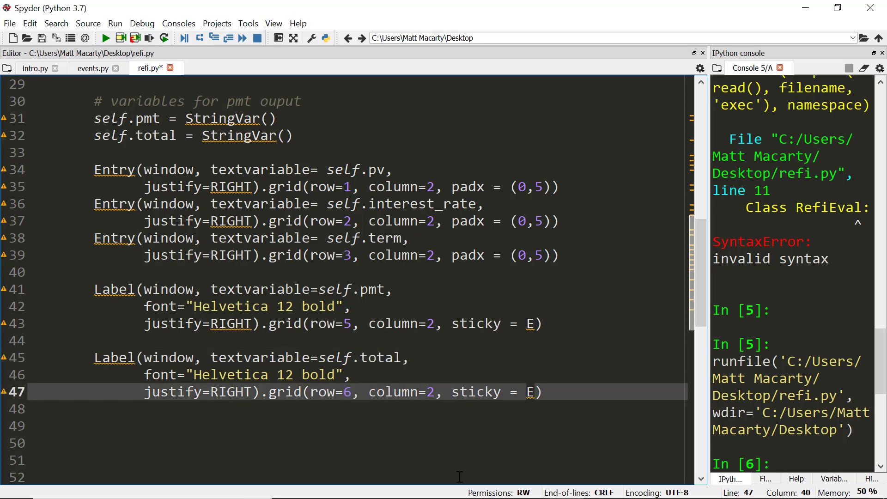
{"action": "left_click", "coordinate": [106, 37]}
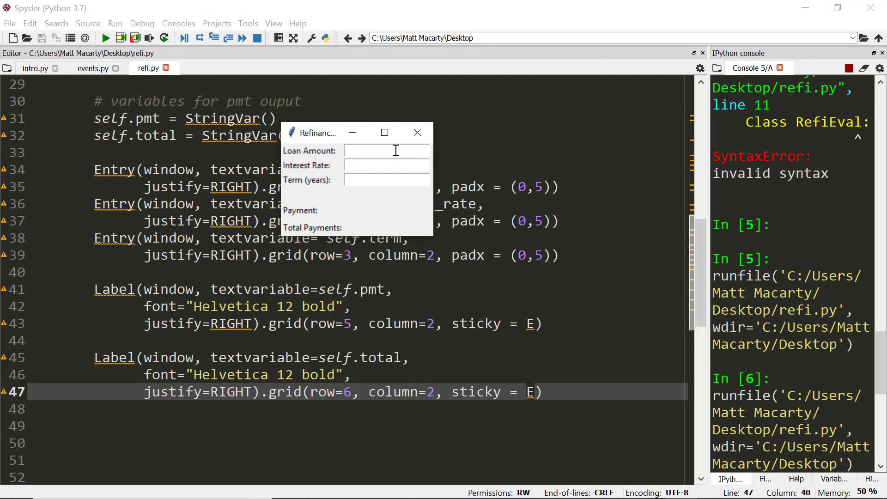